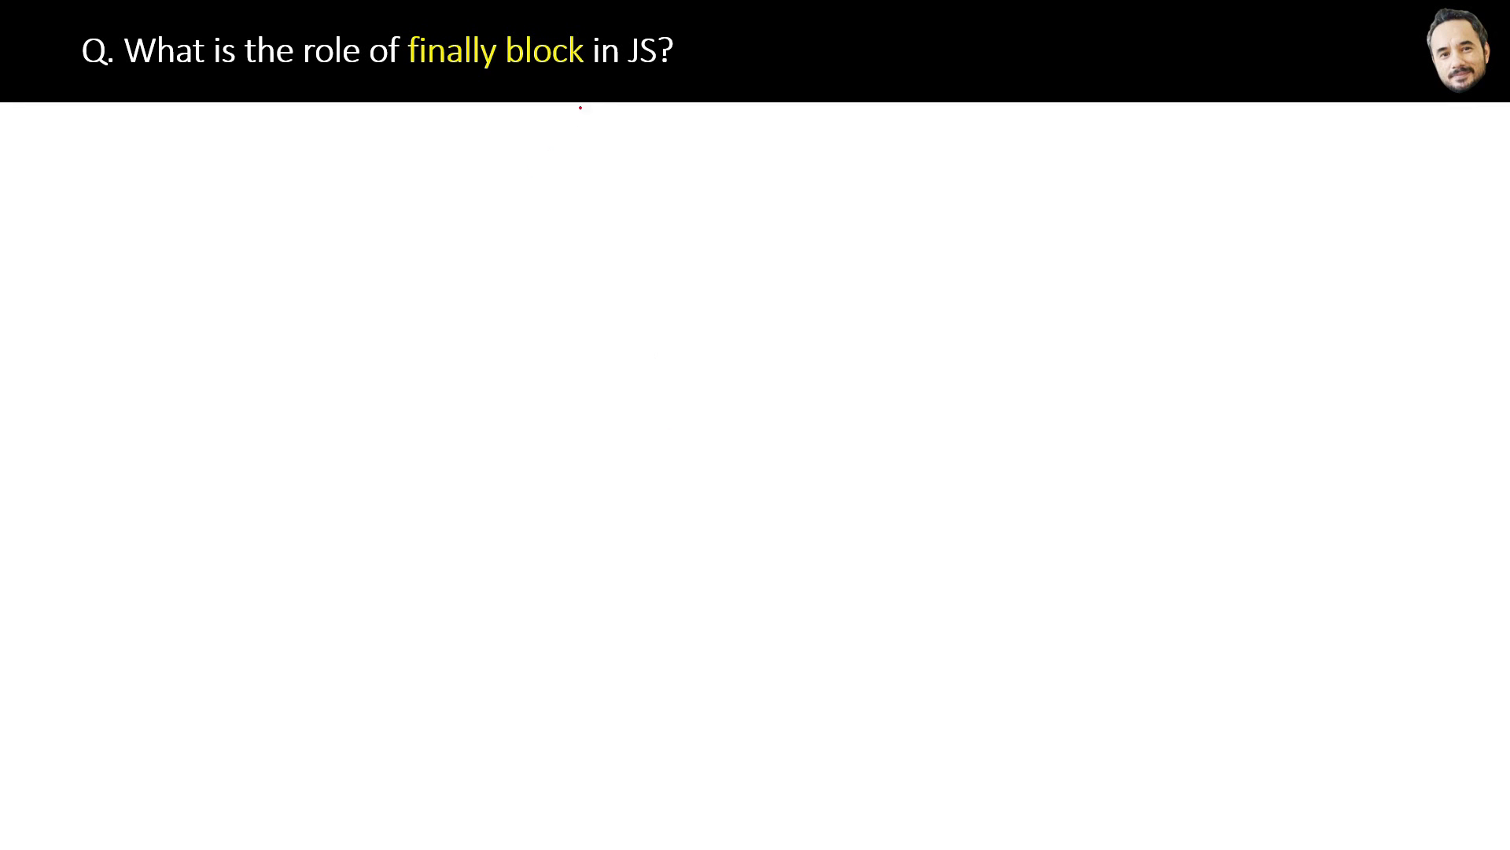
Step: Draw a red pen stroke beneath "finally block" in the slide title
left_click_drag(535, 89, 621, 78)
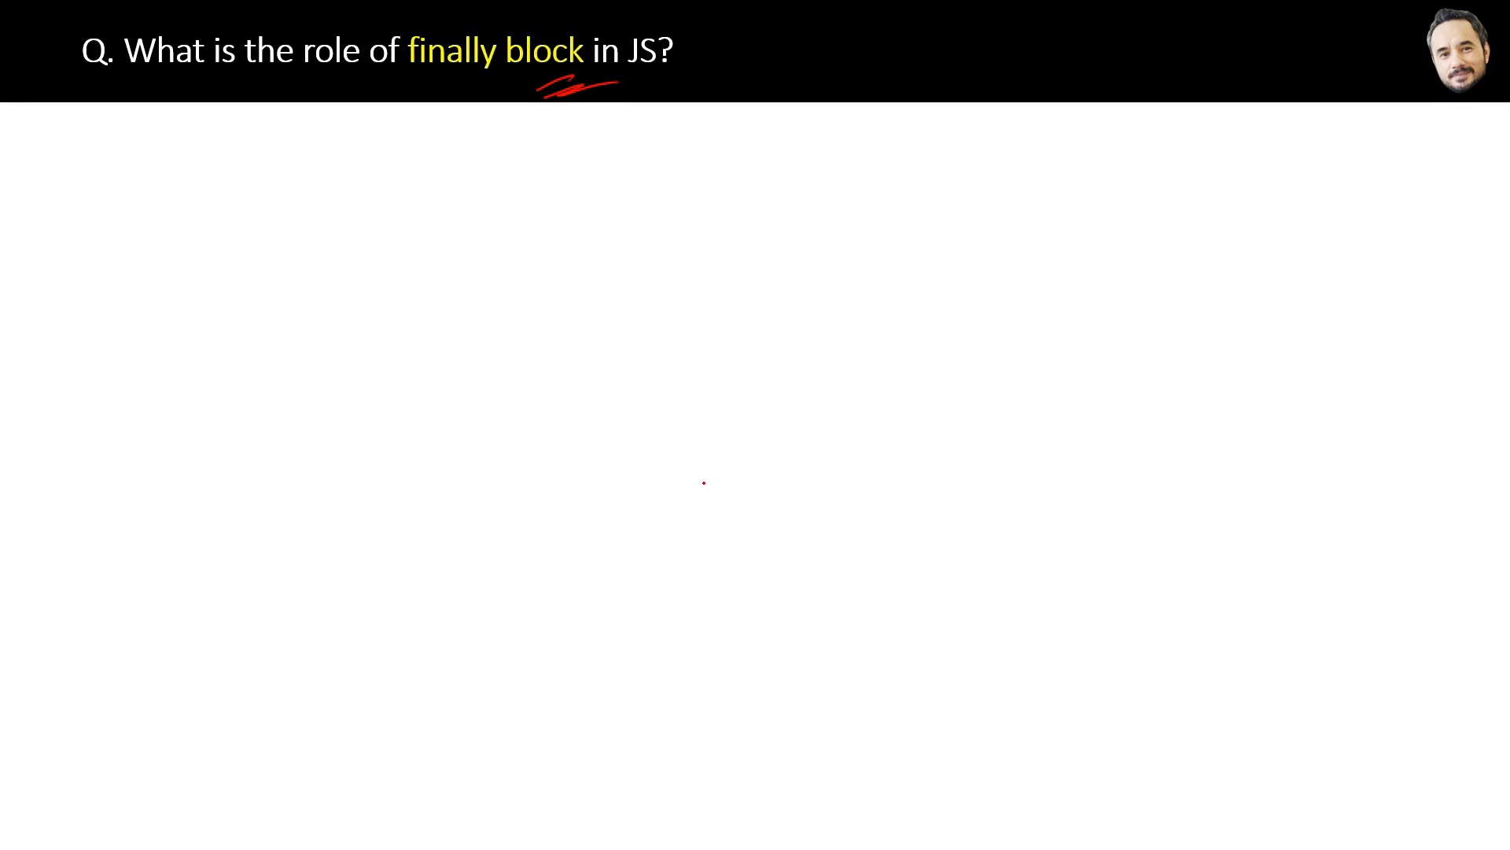